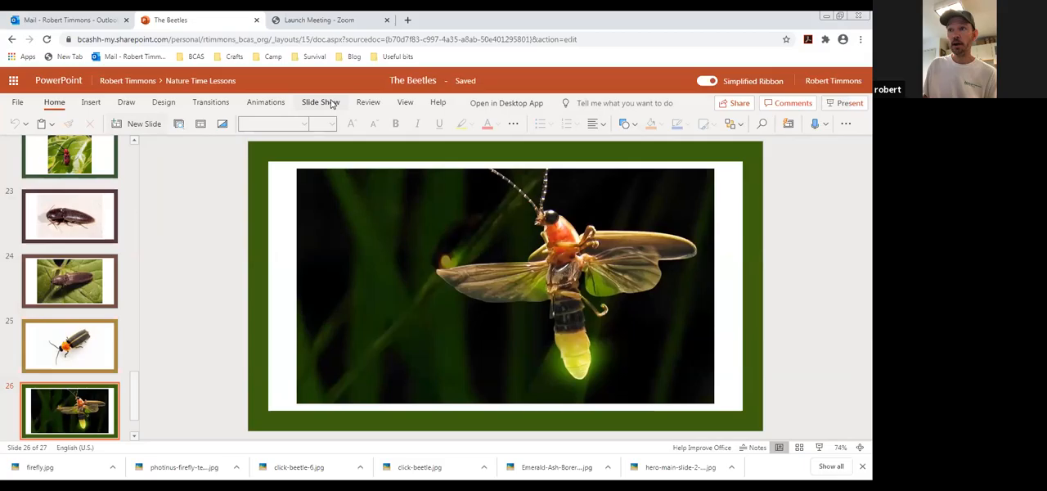
# Step: Start the Beetles lesson deck as a full-screen slideshow from the beginning
pyautogui.click(849, 102)
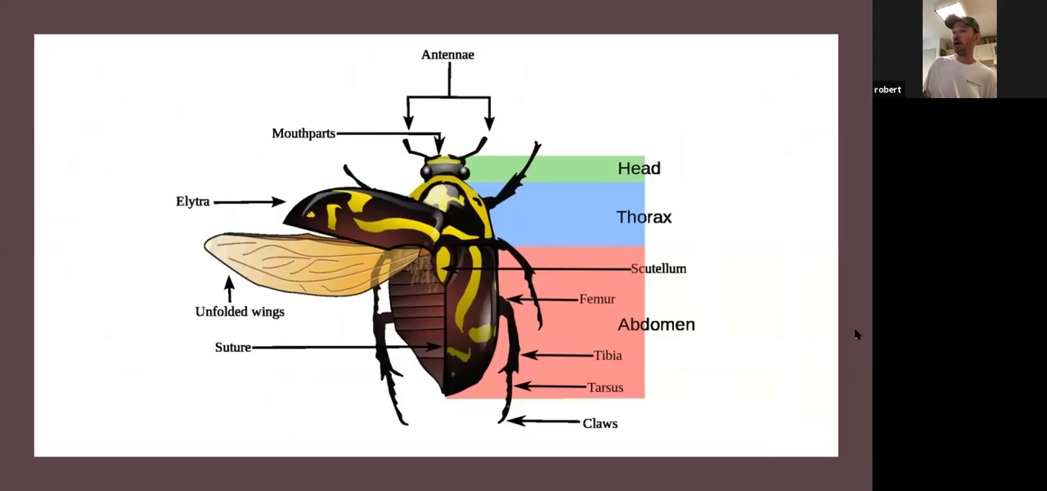
pyautogui.moveTo(836, 151)
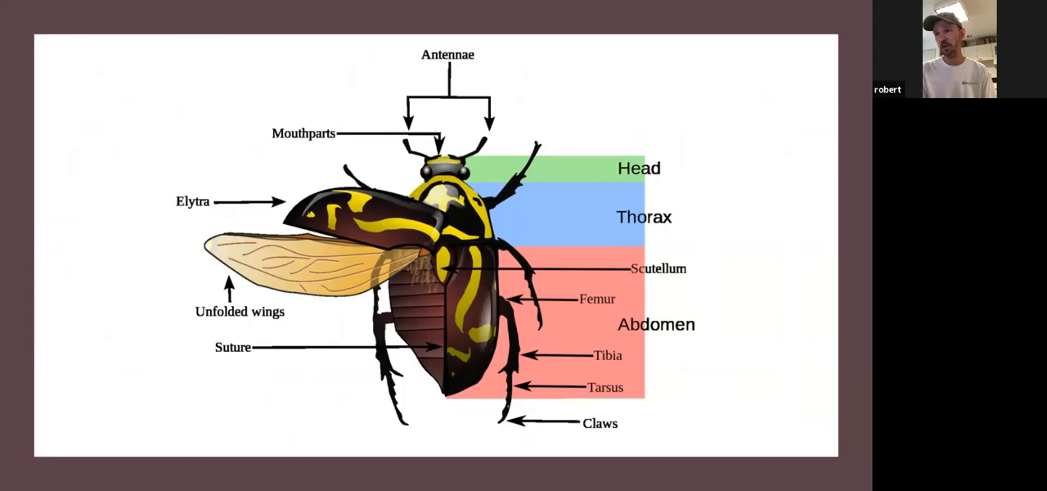
pyautogui.moveTo(588, 184)
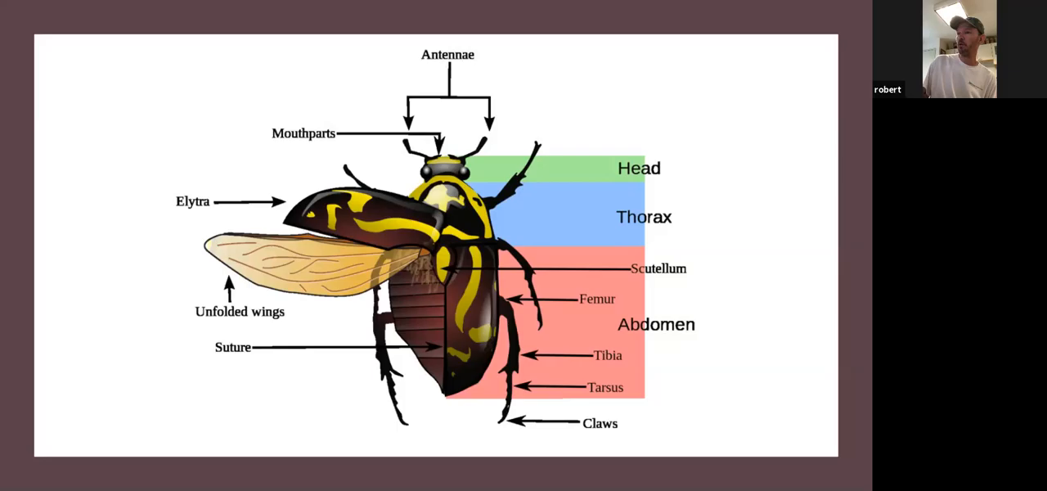
pyautogui.moveTo(511, 207)
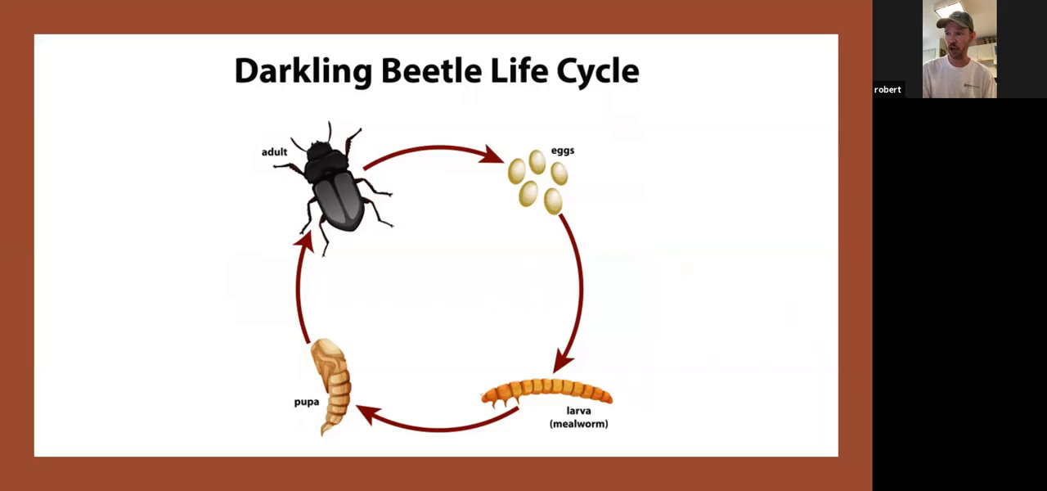
pyautogui.moveTo(787, 394)
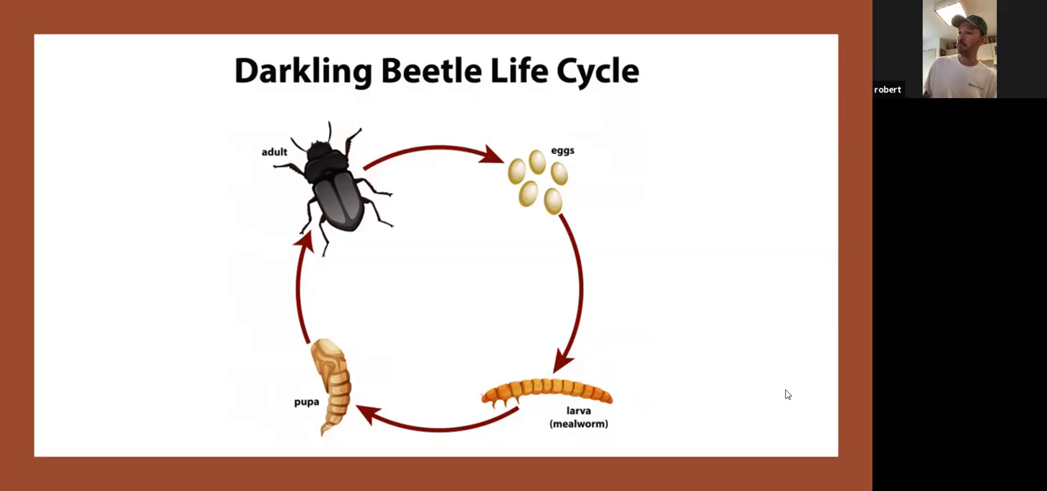
pyautogui.moveTo(197, 373)
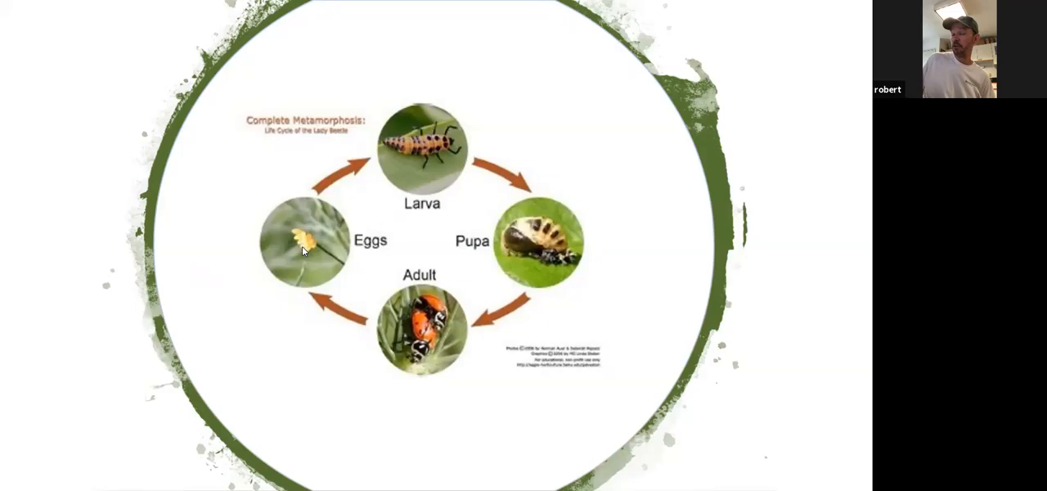
pyautogui.moveTo(440, 114)
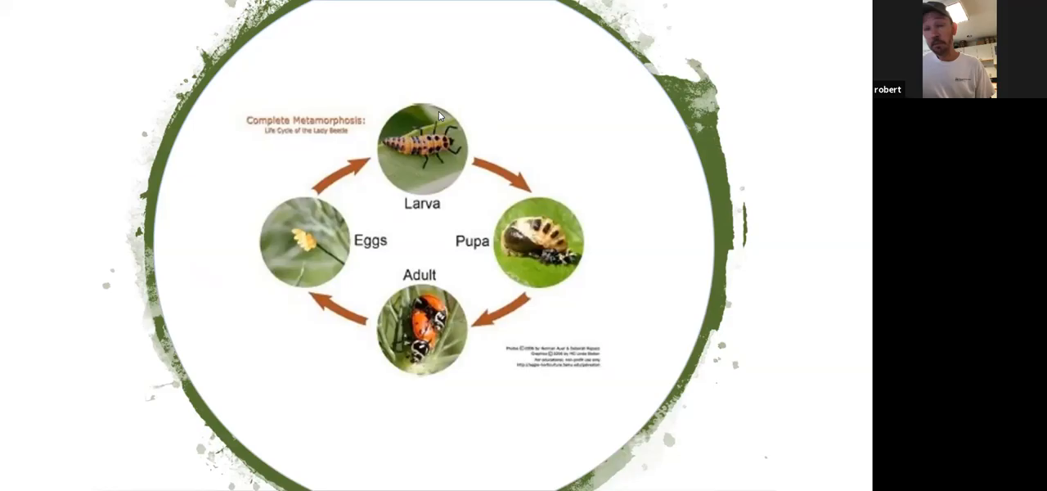
pyautogui.moveTo(402, 157)
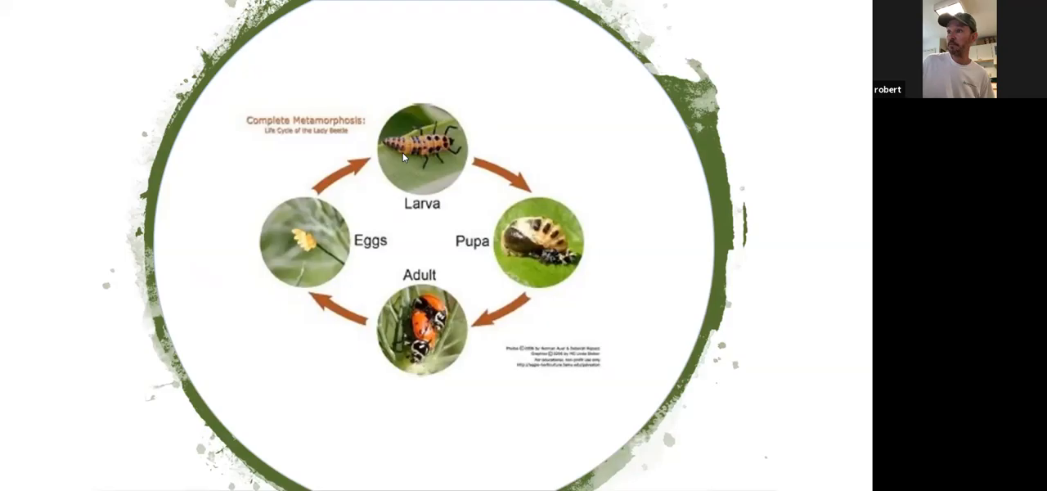
pyautogui.moveTo(497, 133)
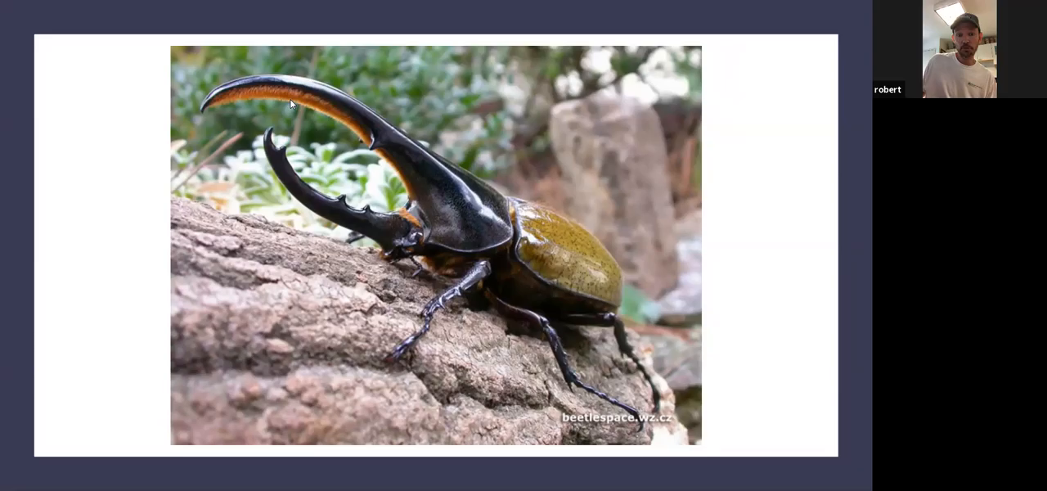
pyautogui.moveTo(478, 237)
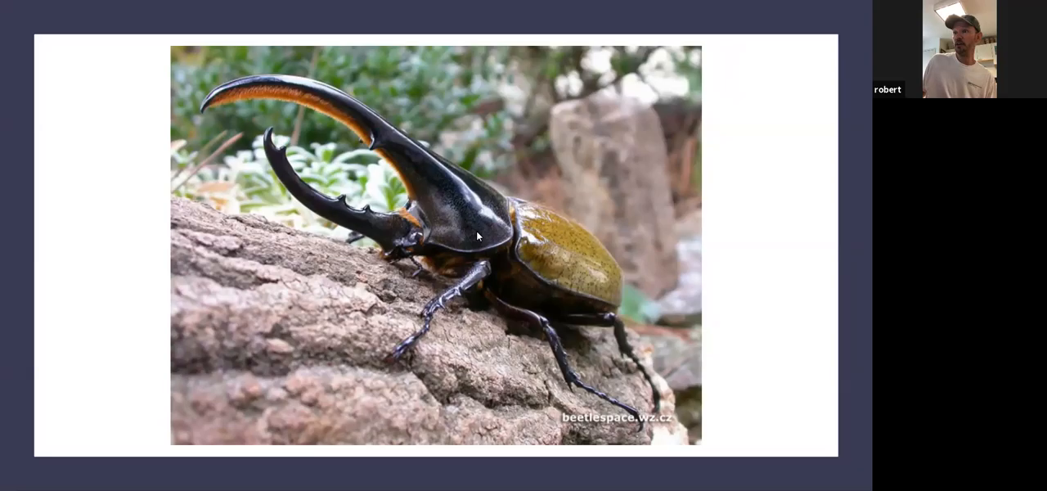
pyautogui.moveTo(550, 188)
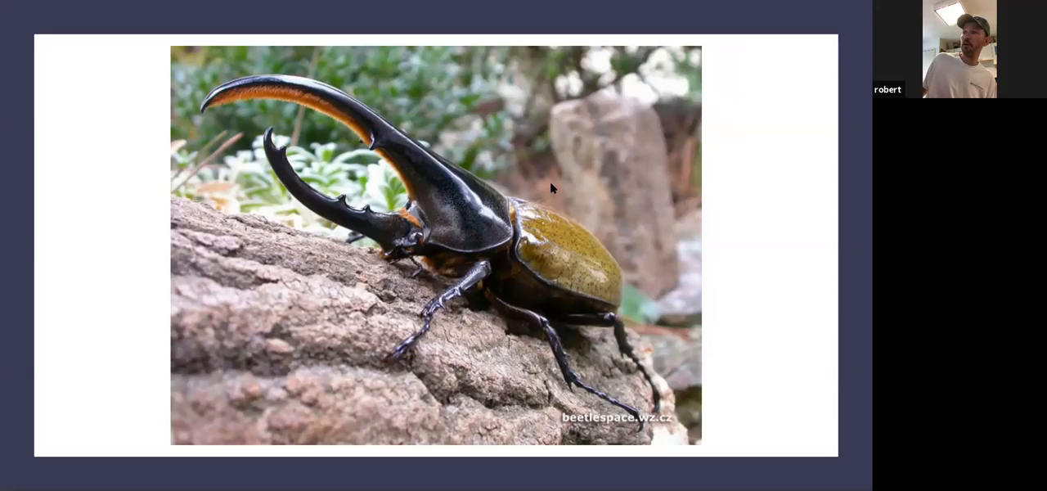
pyautogui.moveTo(461, 260)
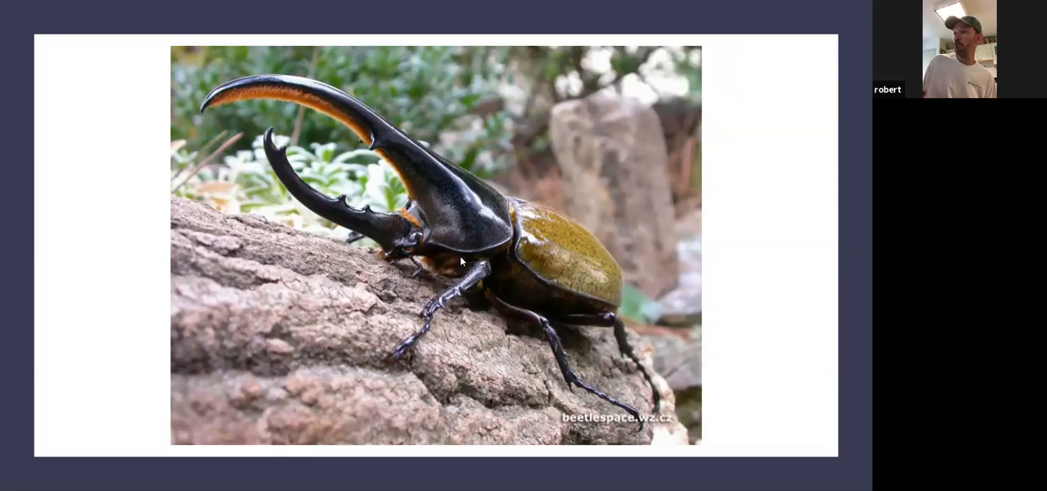
pyautogui.moveTo(233, 395)
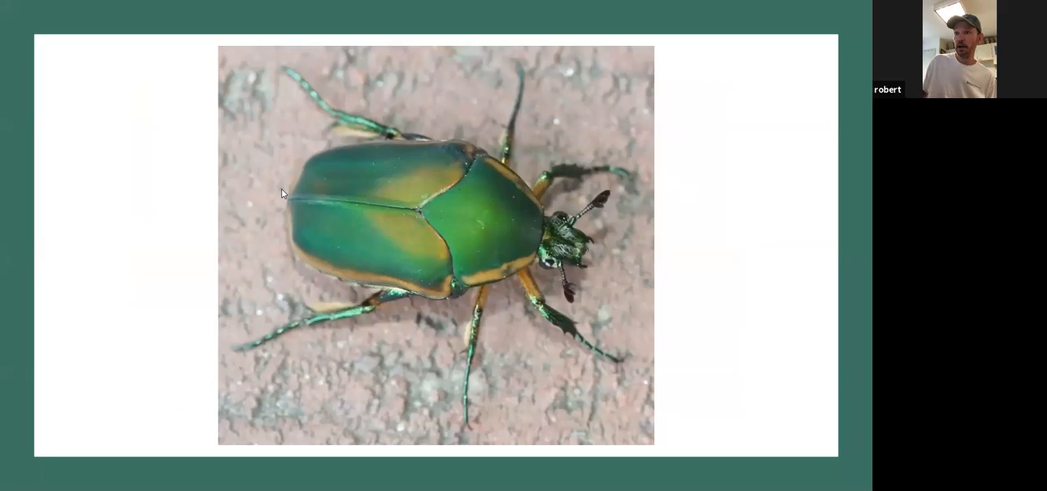
pyautogui.moveTo(413, 170)
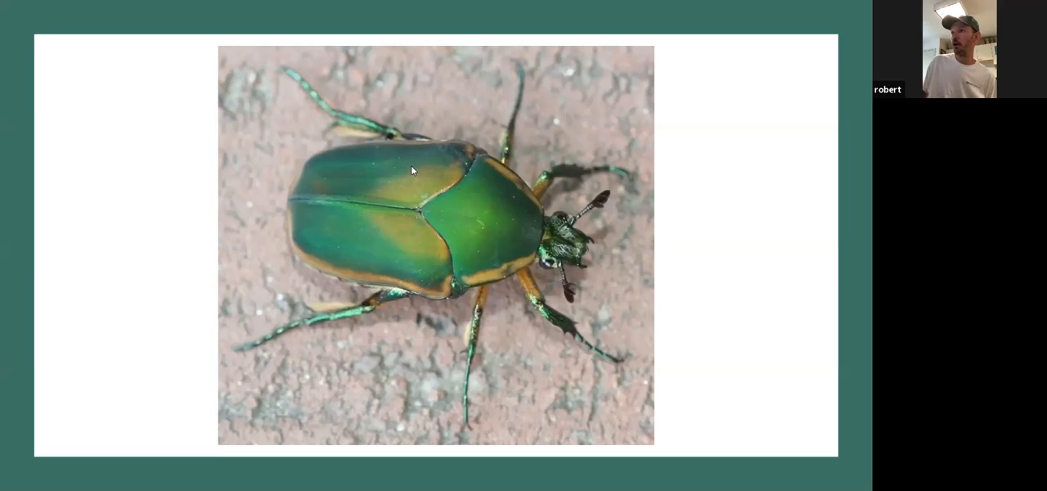
pyautogui.moveTo(437, 174)
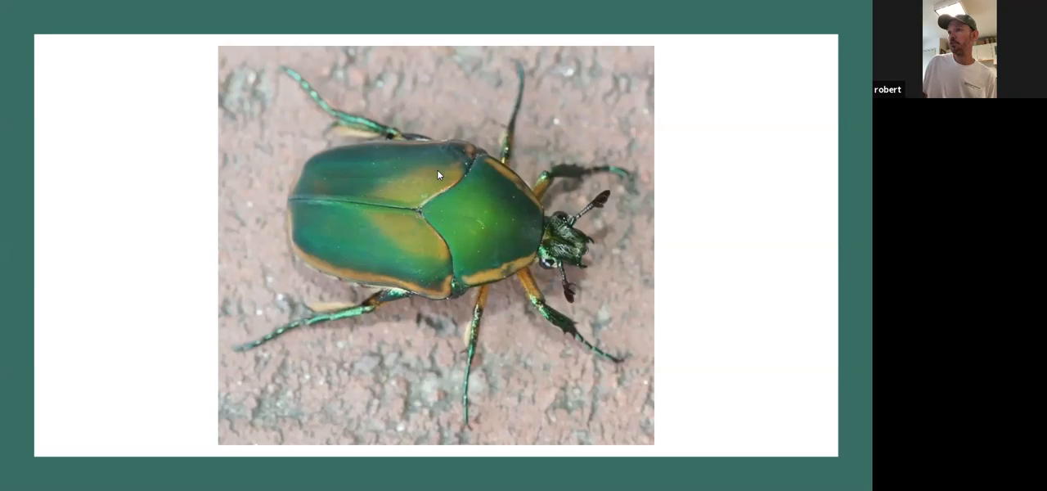
pyautogui.moveTo(391, 249)
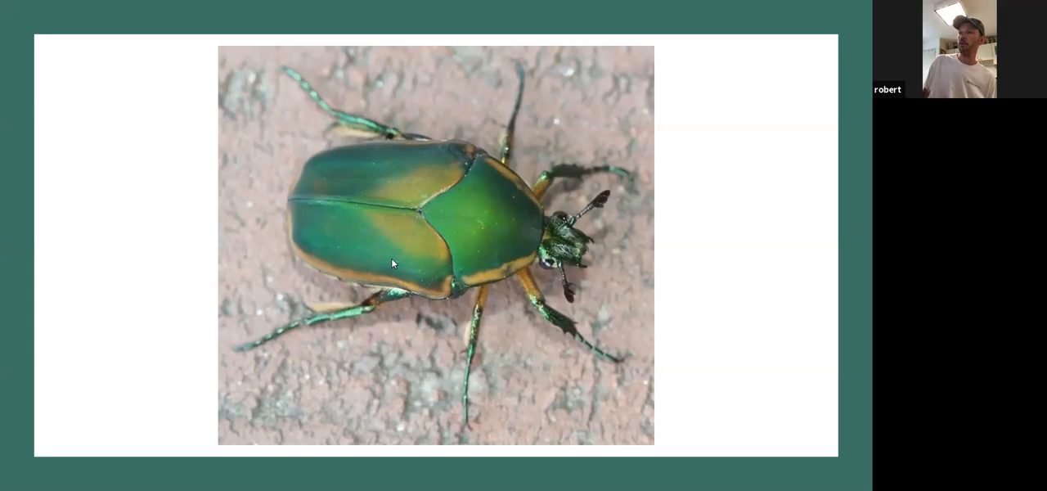
pyautogui.moveTo(388, 199)
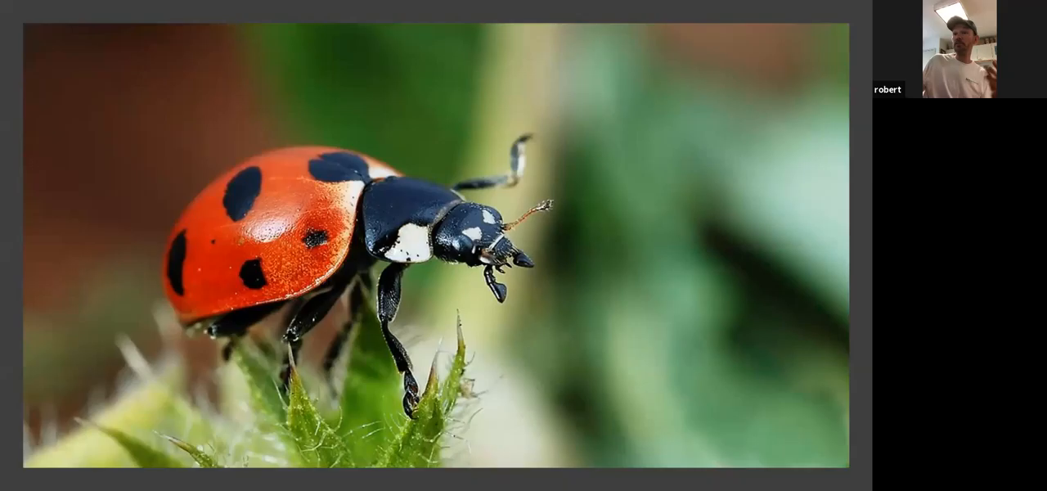
pyautogui.moveTo(485, 402)
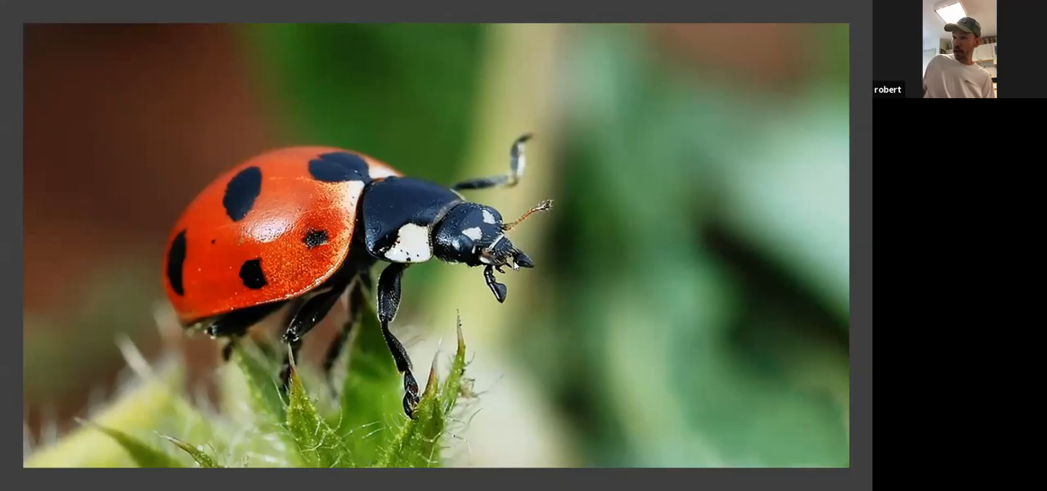
pyautogui.moveTo(703, 300)
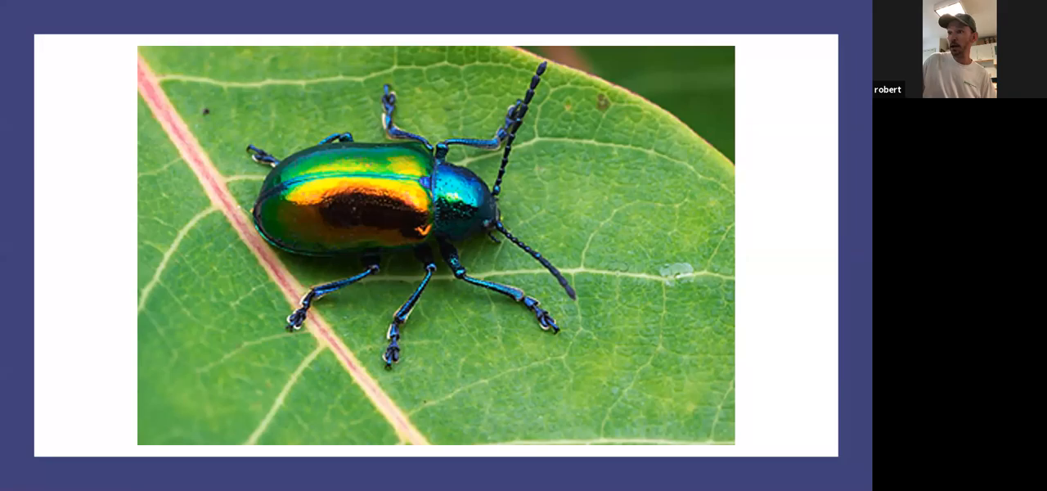
pyautogui.press('Right')
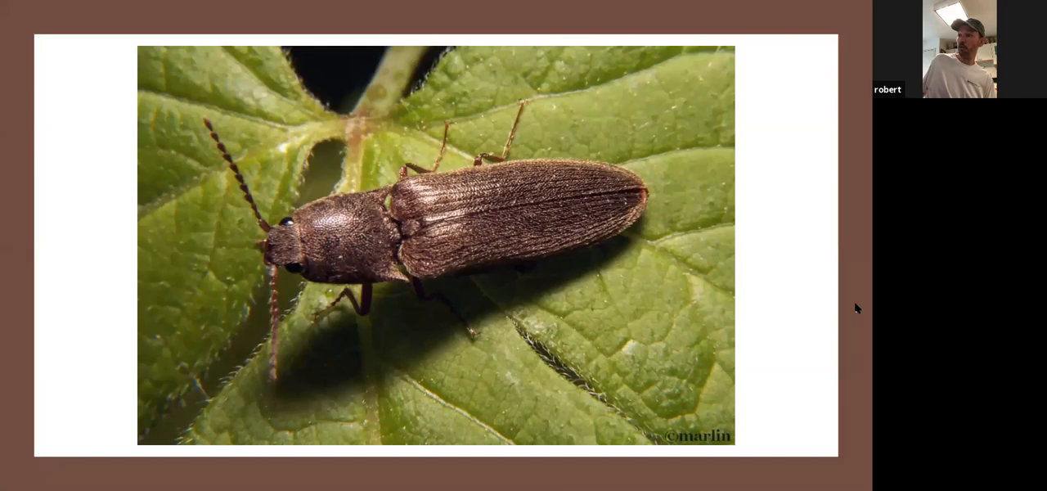
pyautogui.moveTo(407, 235)
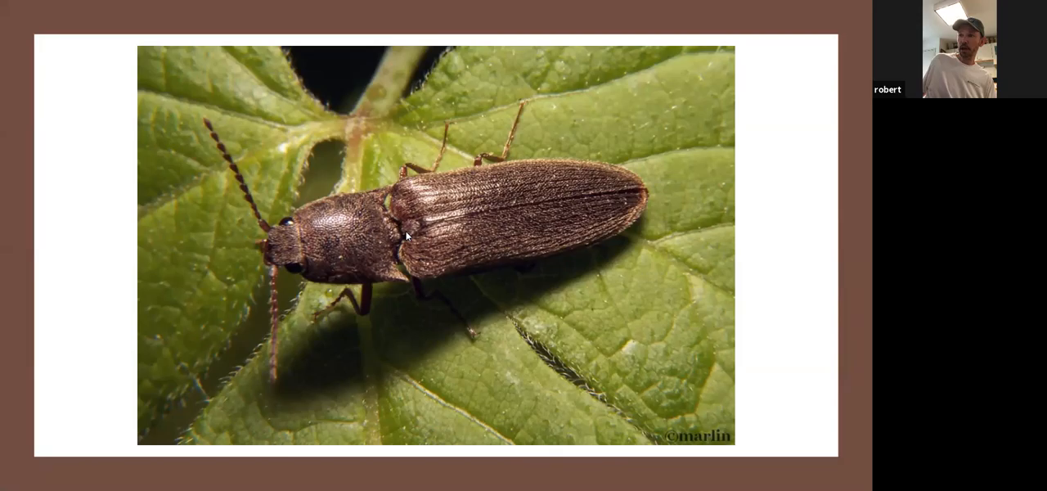
pyautogui.moveTo(382, 177)
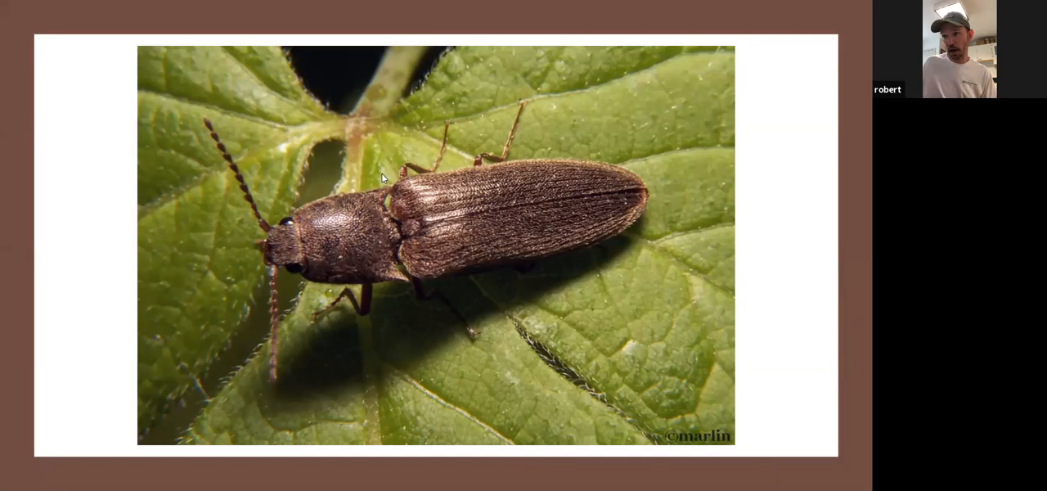